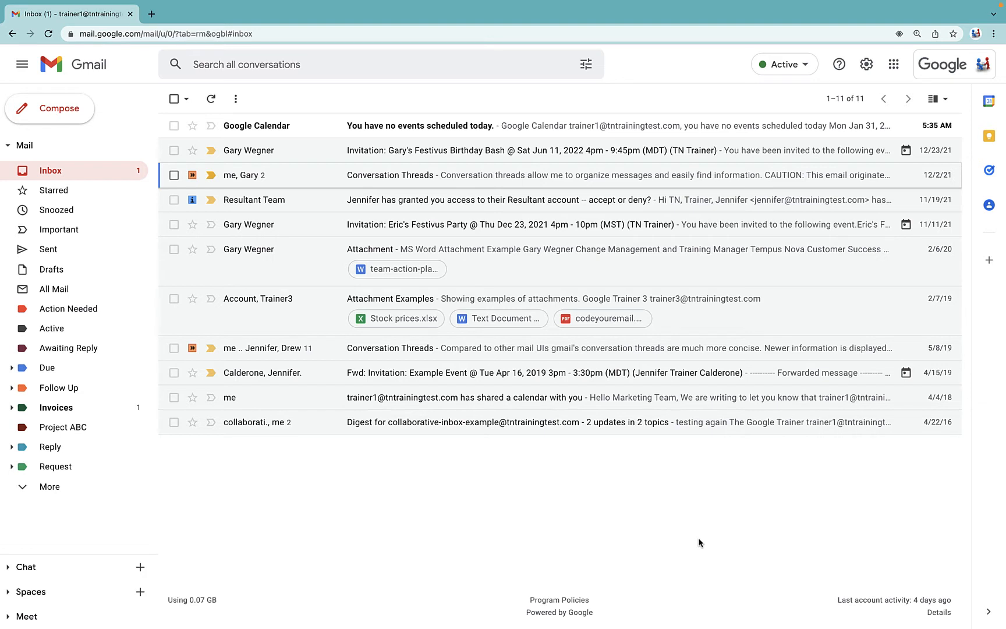
pyautogui.moveTo(299, 251)
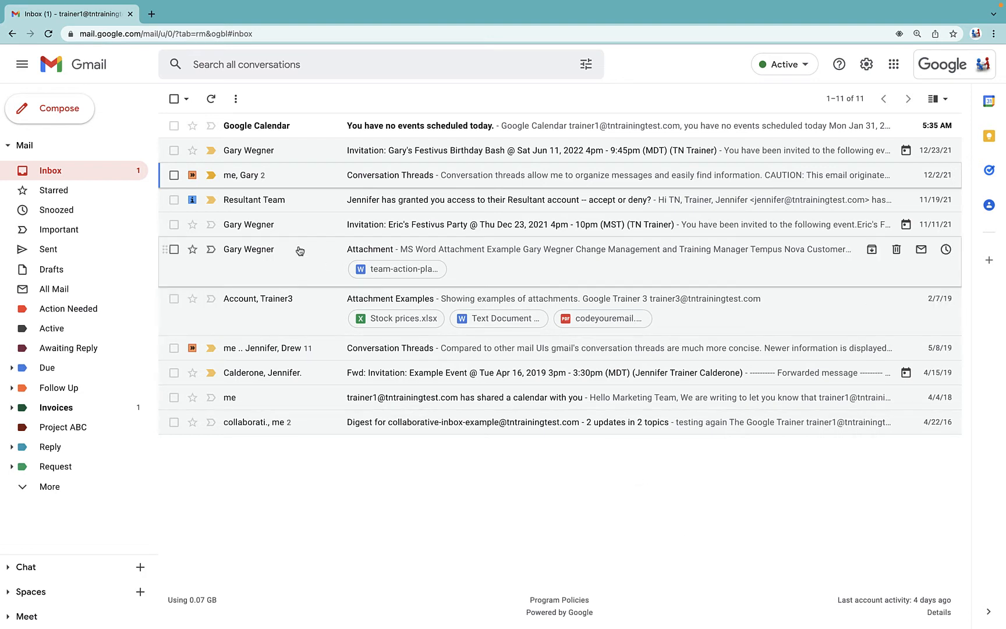
# Step: Start a new message with the Festivus Birthday Bash invitation dragged in as an attachment, then minimize the draft
pyautogui.click(49, 108)
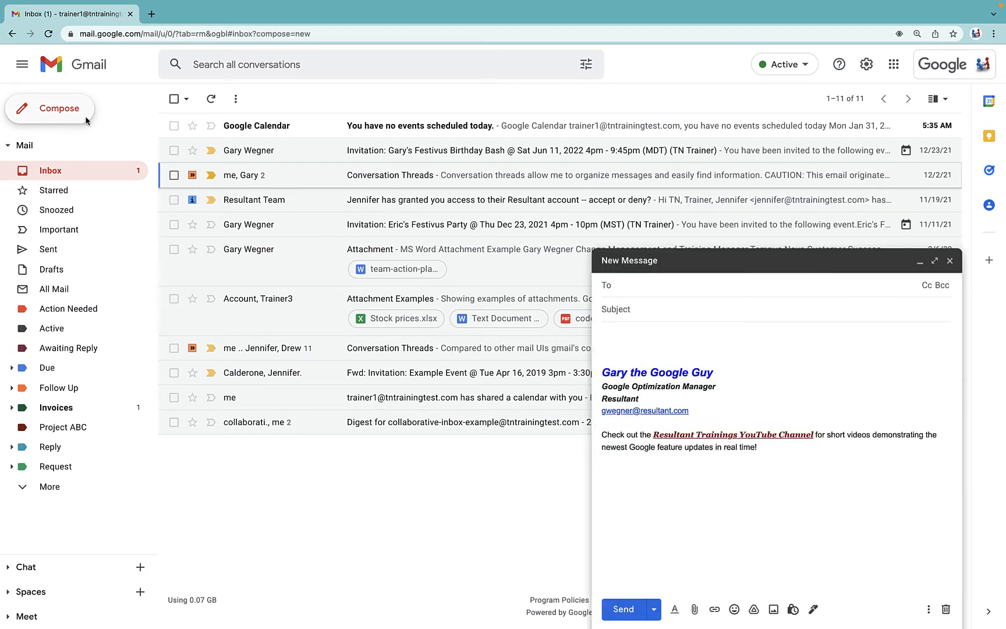
pyautogui.moveTo(244, 441)
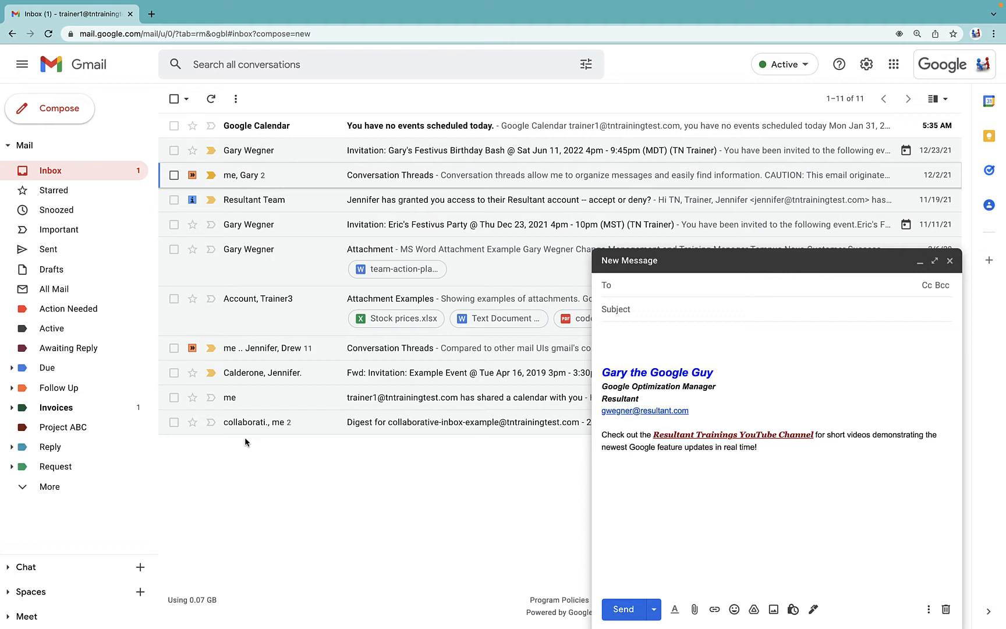
pyautogui.moveTo(363, 150)
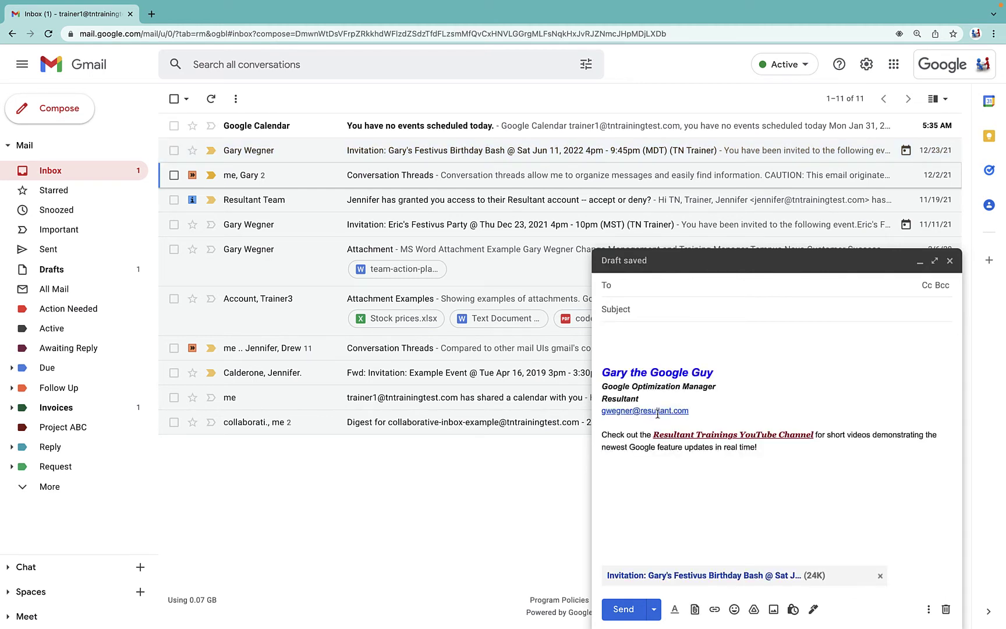
pyautogui.click(950, 261)
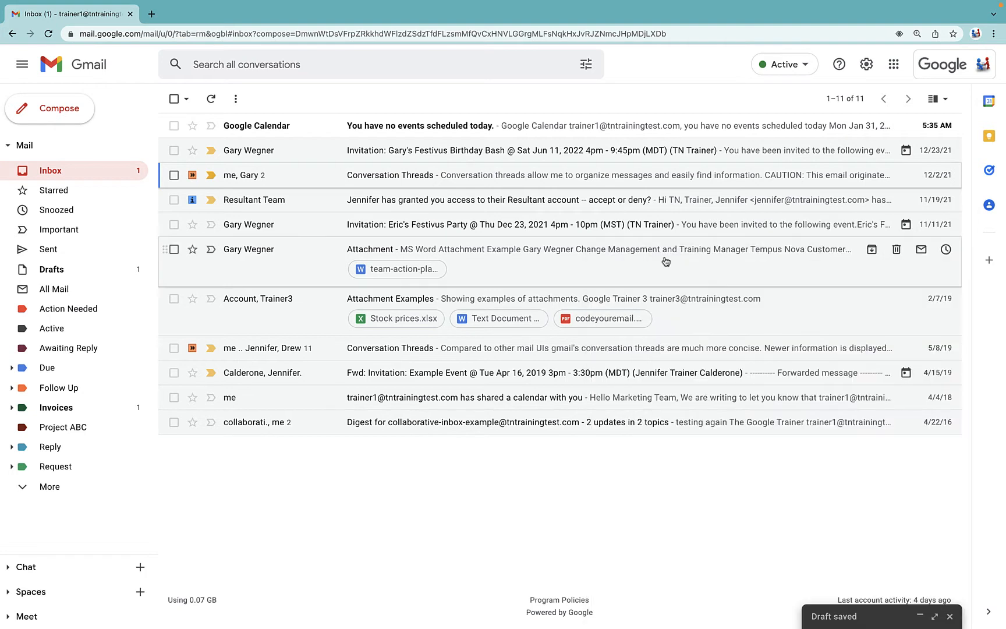
# Step: Select the Festivus invitation and forward it as an attachment in a fresh message
pyautogui.click(173, 151)
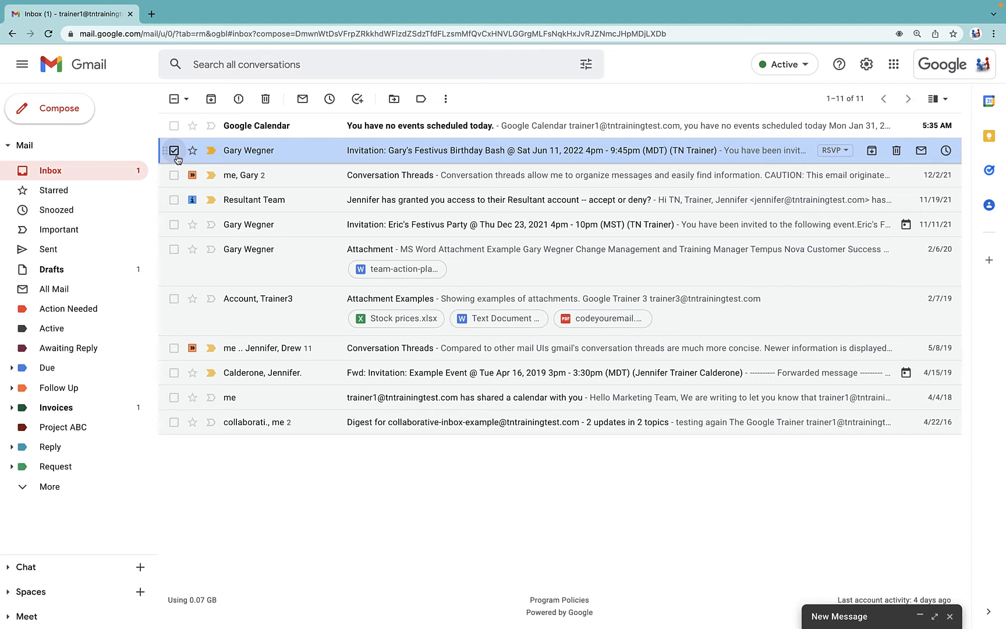
pyautogui.moveTo(303, 154)
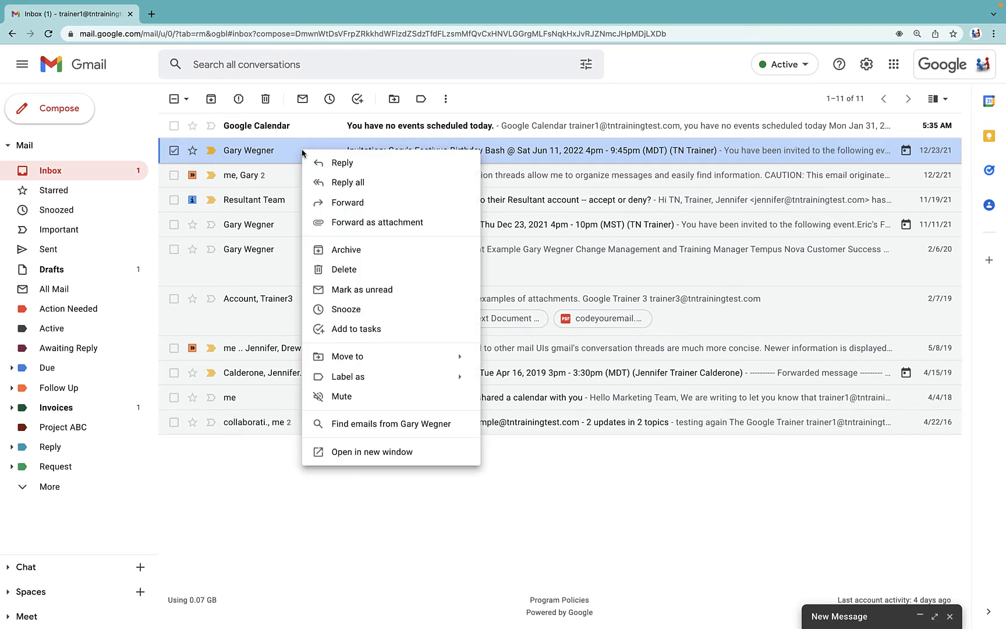
pyautogui.moveTo(445, 99)
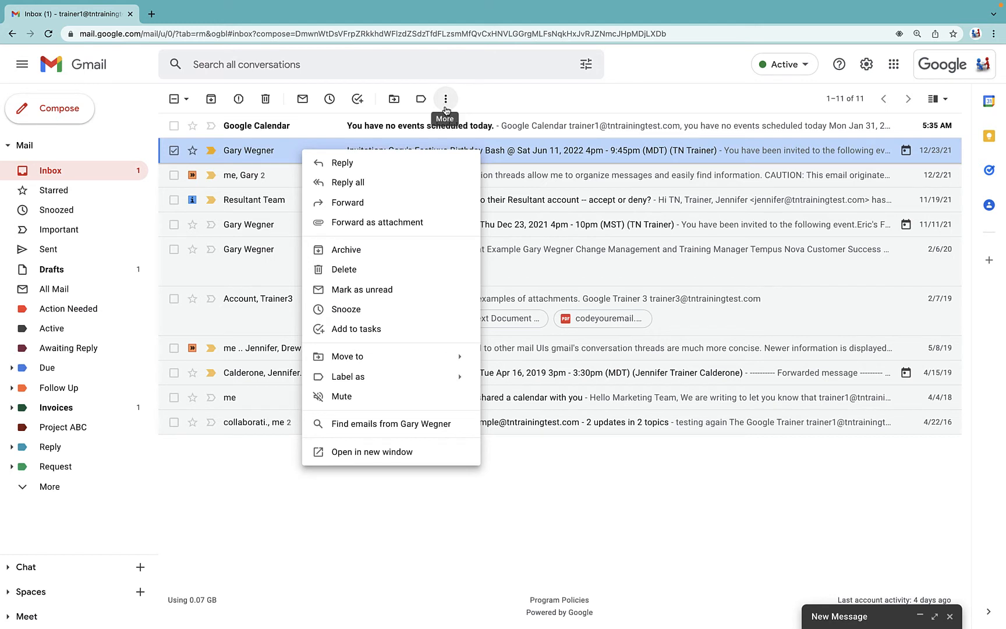
pyautogui.moveTo(376, 223)
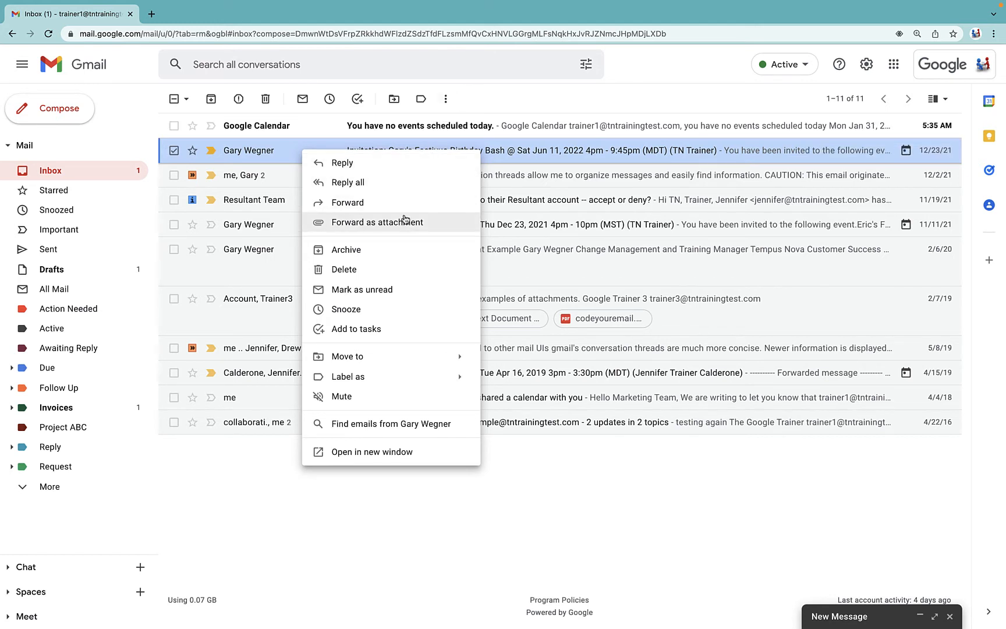
pyautogui.moveTo(403, 230)
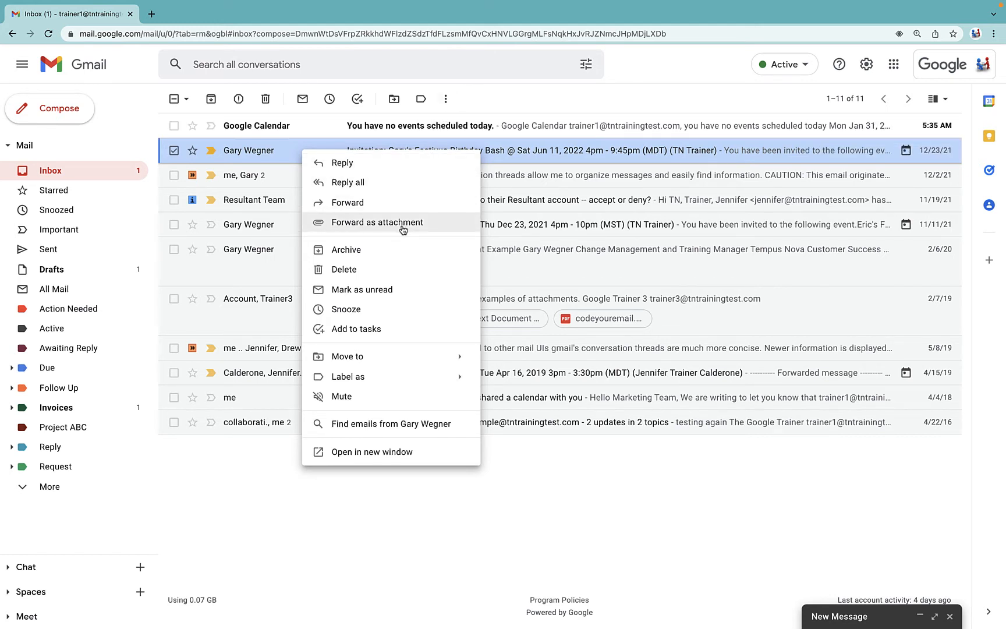
pyautogui.click(377, 222)
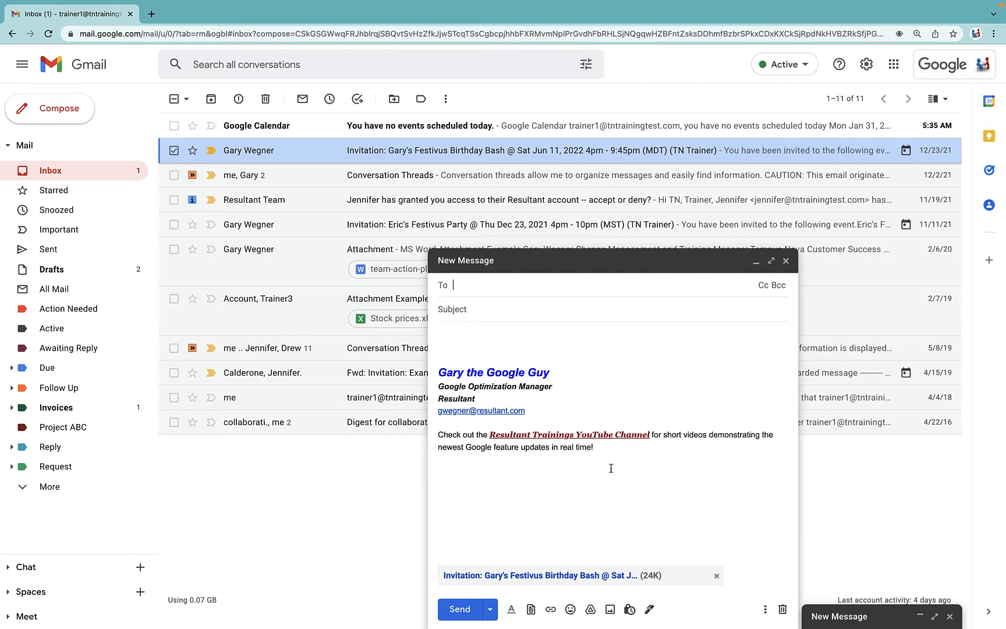
pyautogui.moveTo(778, 605)
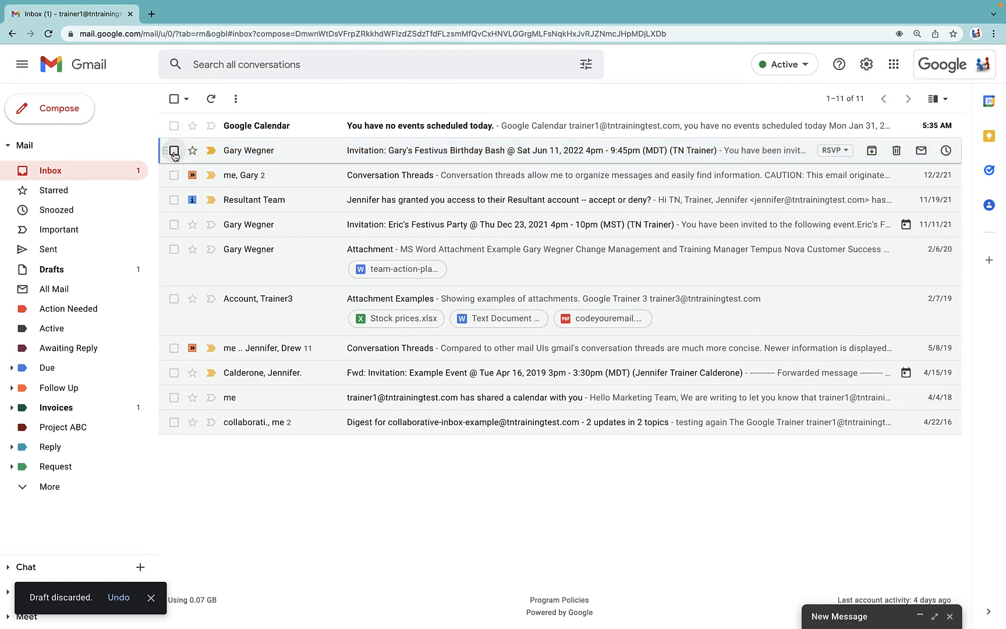
pyautogui.moveTo(258, 178)
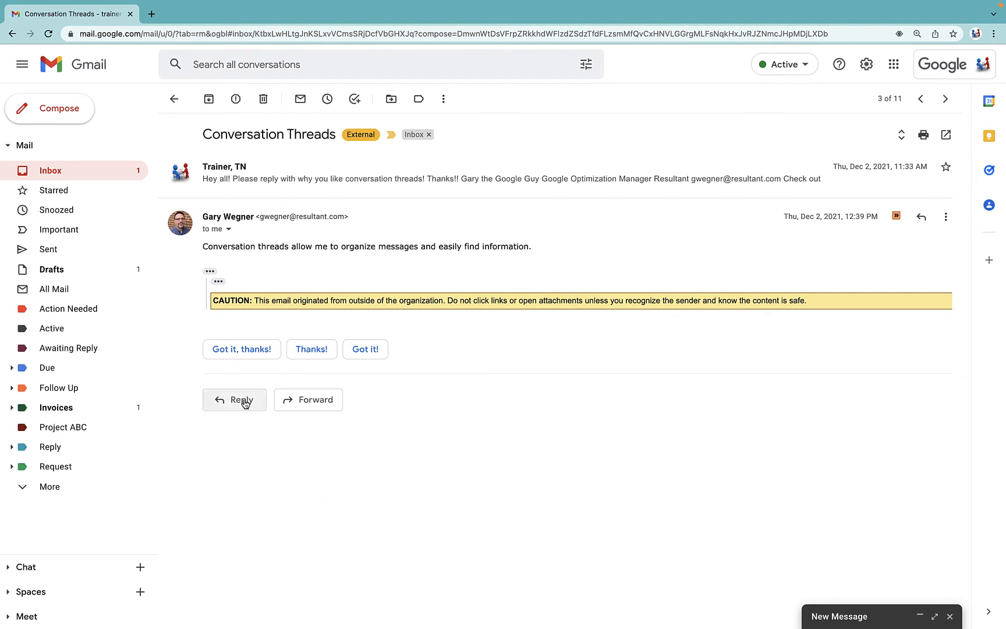
# Step: Begin a reply at the bottom of the Conversation Threads email
pyautogui.click(234, 400)
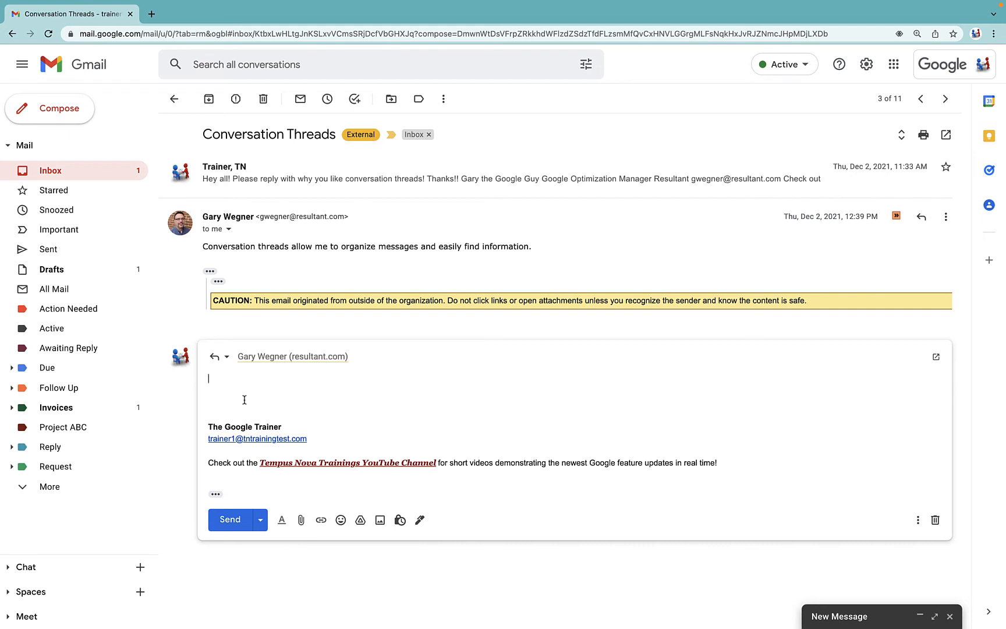
pyautogui.moveTo(676, 389)
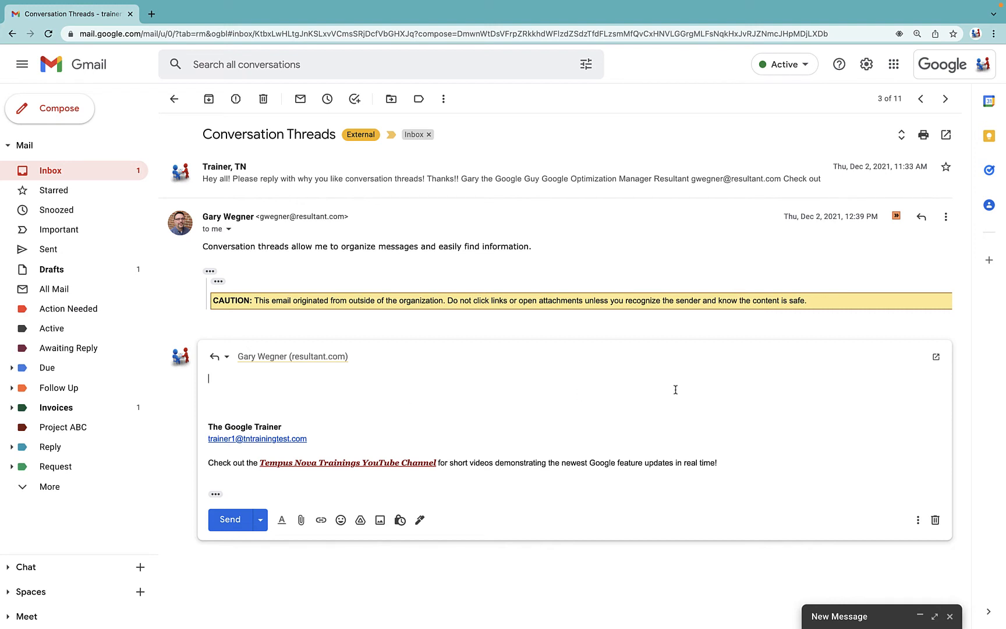
pyautogui.moveTo(937, 356)
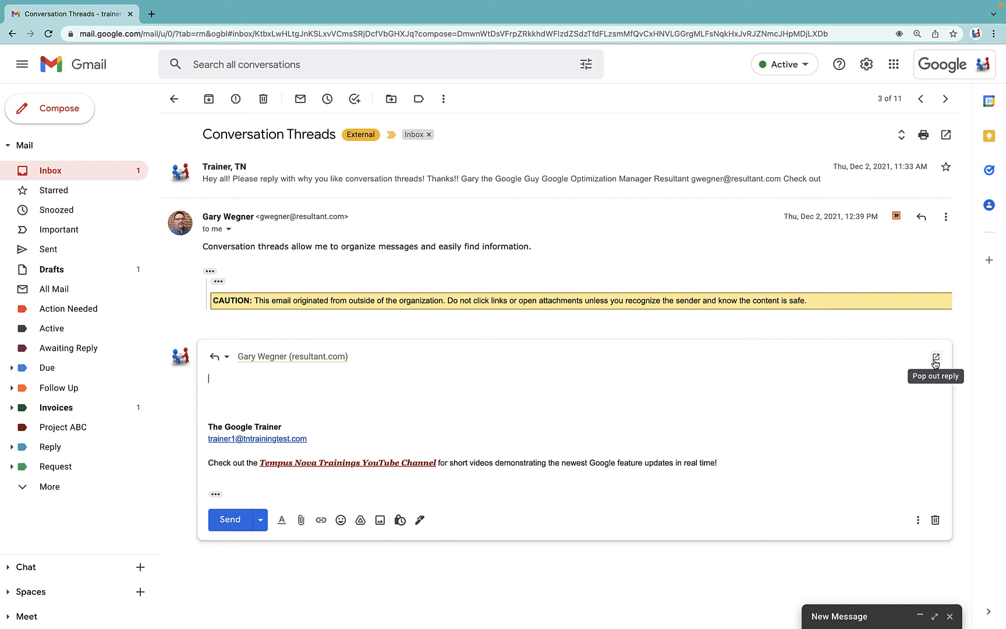
# Step: Pop the Conversation Threads reply out into its own compose window
pyautogui.click(936, 357)
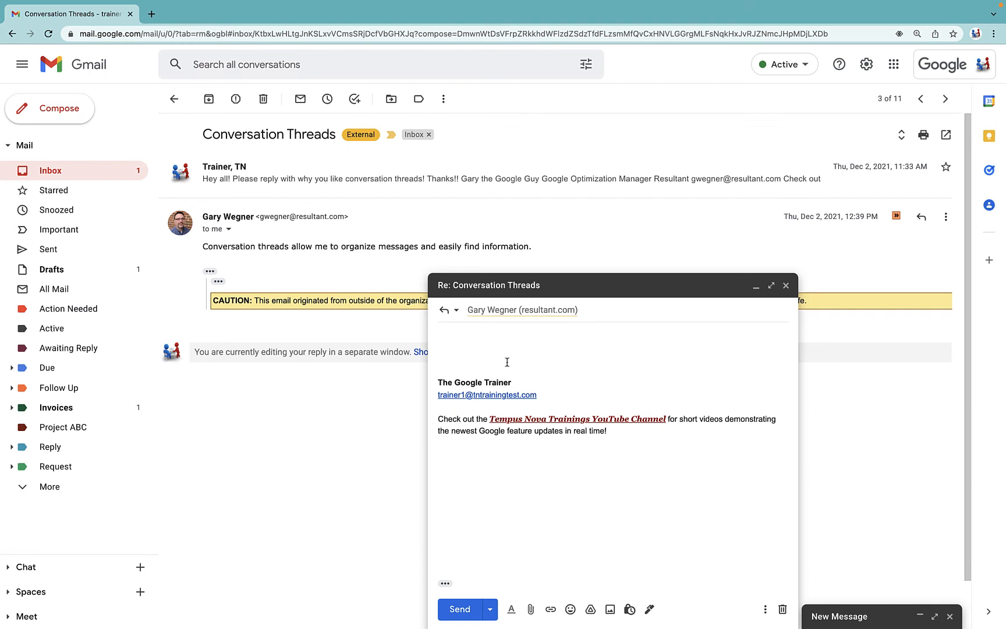
pyautogui.moveTo(55, 210)
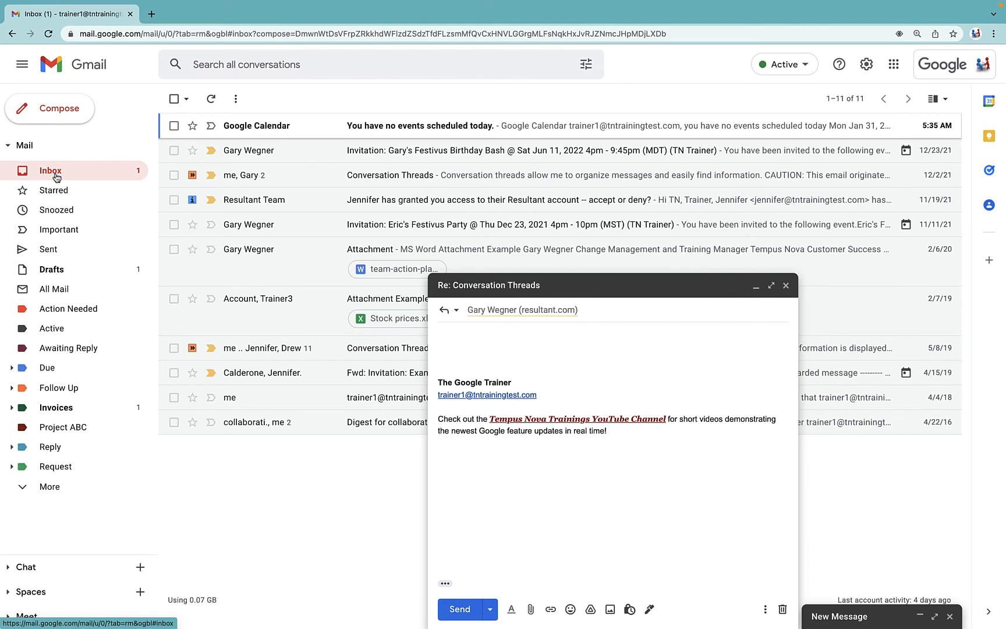
pyautogui.moveTo(297, 155)
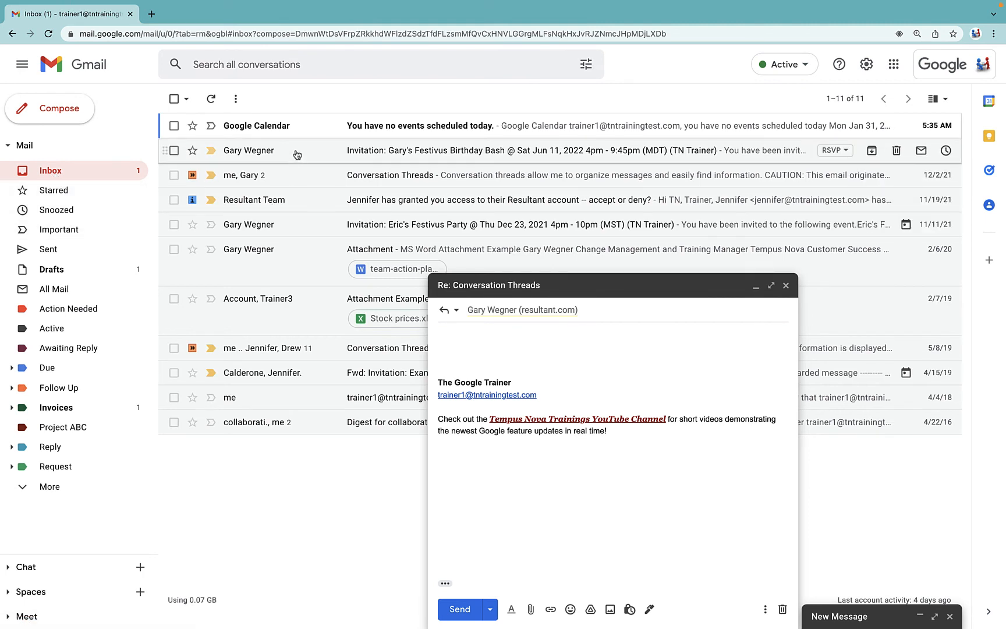